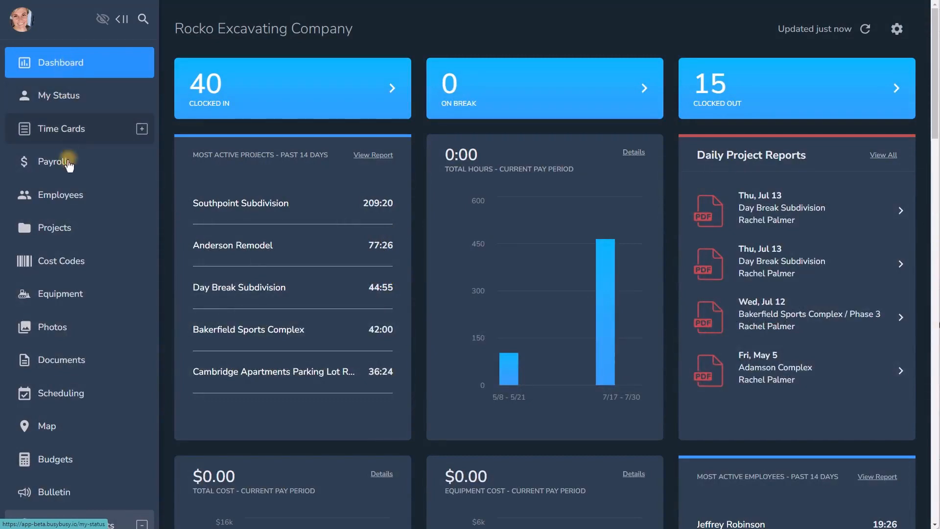
# - Open the company Bulletin board from the left sidebar
pyautogui.click(54, 492)
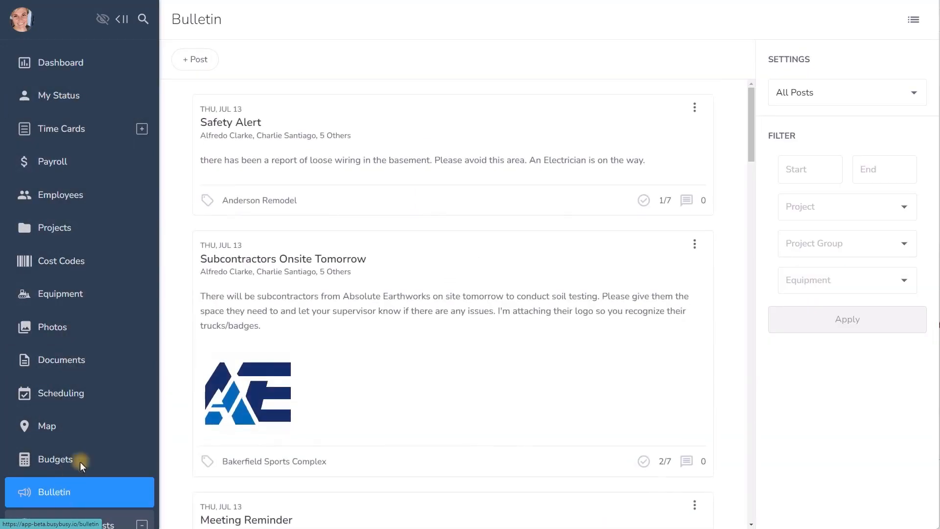
# - Create a 'Safety Policy Update' post requiring safety vests for all employees, with acknowledgement requested
pyautogui.click(194, 59)
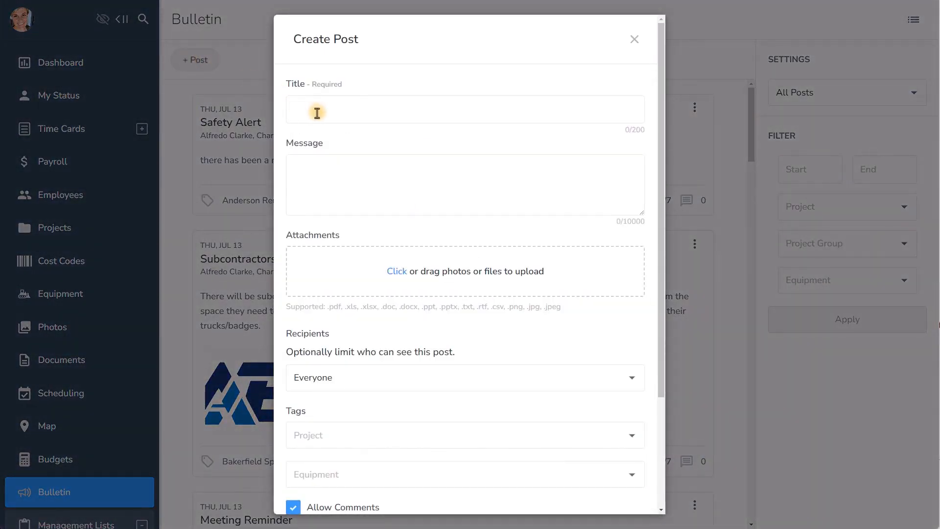
pyautogui.write('Safety Policy Update')
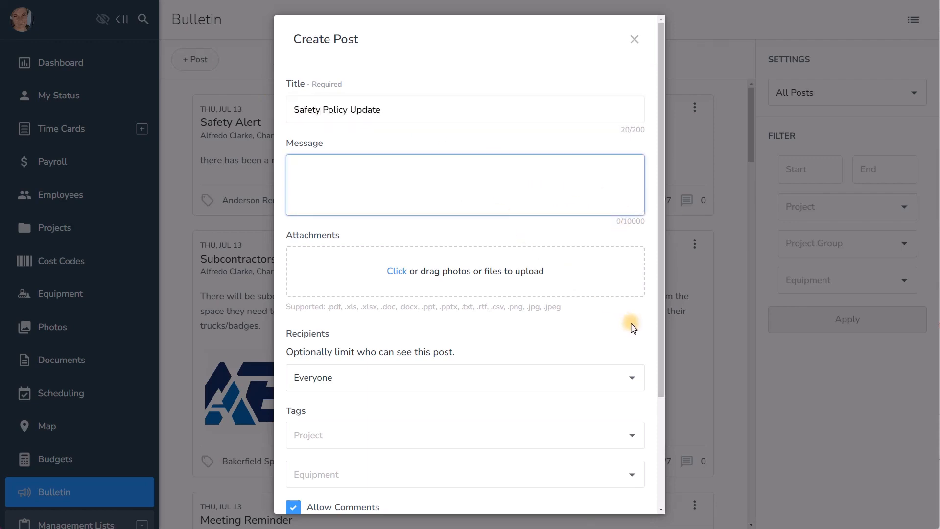
pyautogui.write('Safety vests are now required to be worn by all employees.')
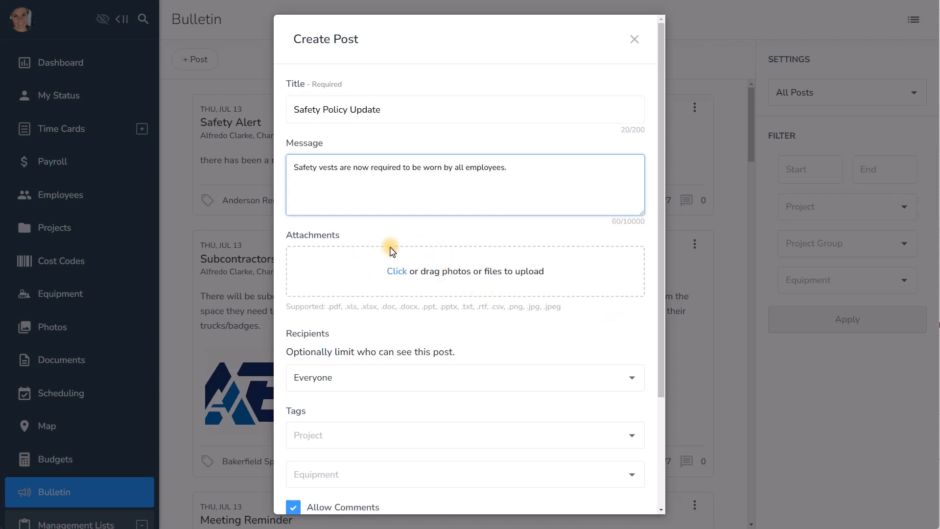
pyautogui.scroll(-3)
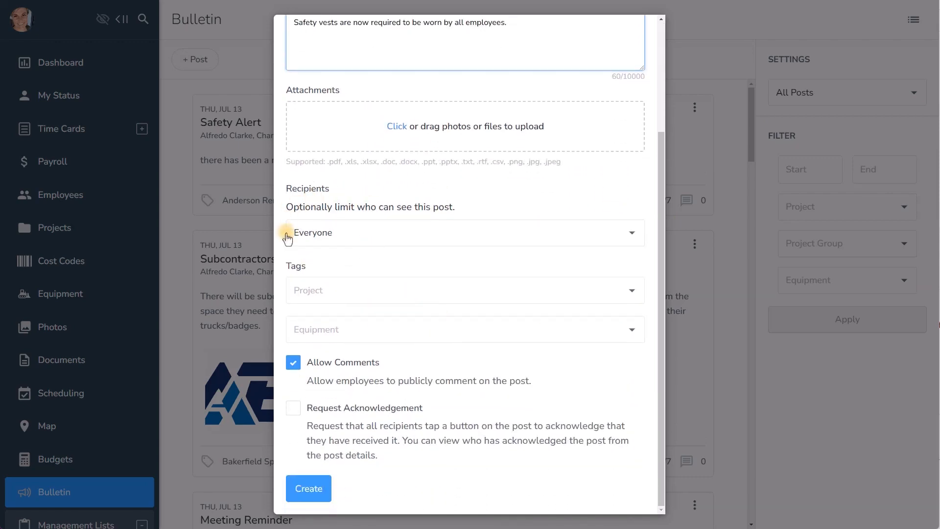
pyautogui.moveTo(393, 371)
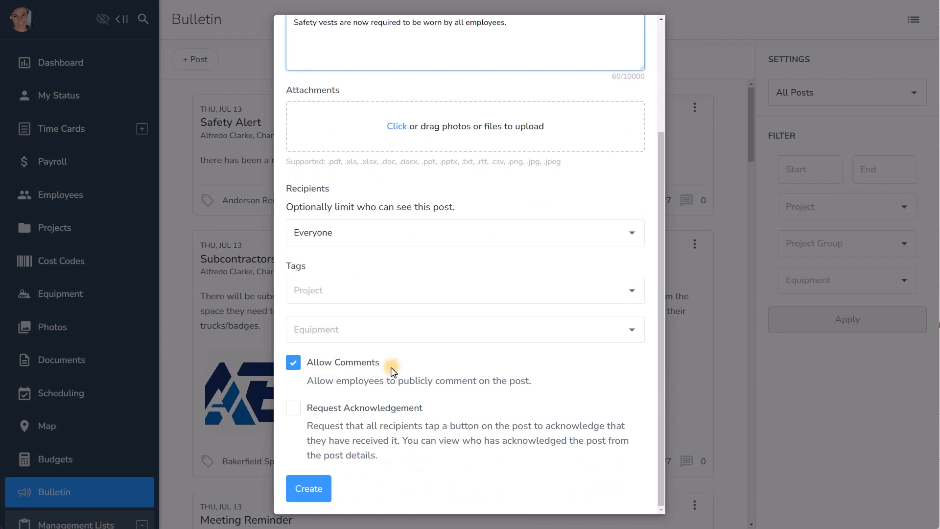
pyautogui.click(292, 408)
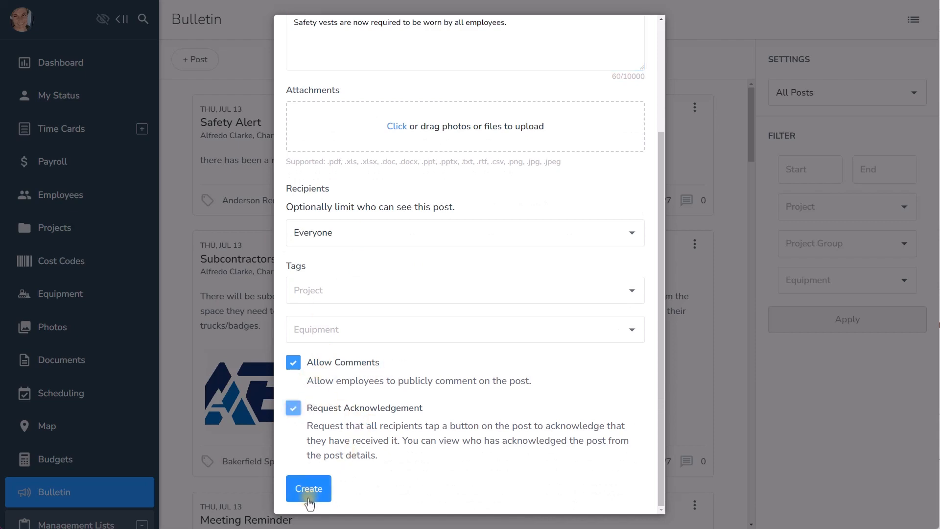
pyautogui.click(308, 488)
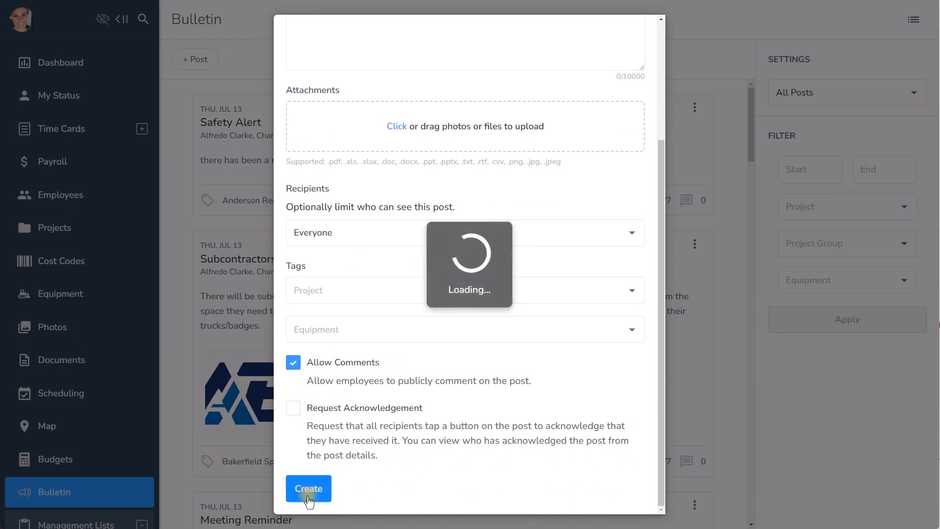
pyautogui.click(308, 488)
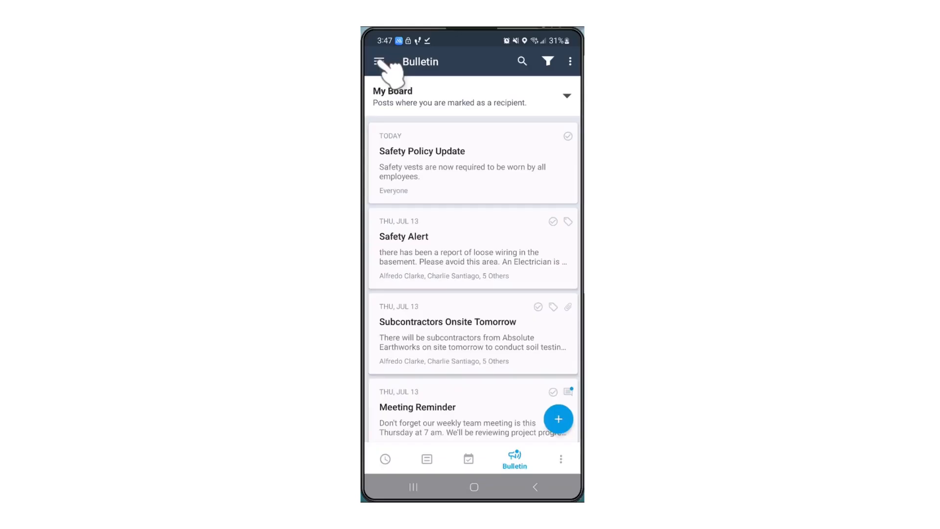
# - Draft a 'Toolbox Topic for Monday' post asking crews to cover ladder safety
pyautogui.click(558, 419)
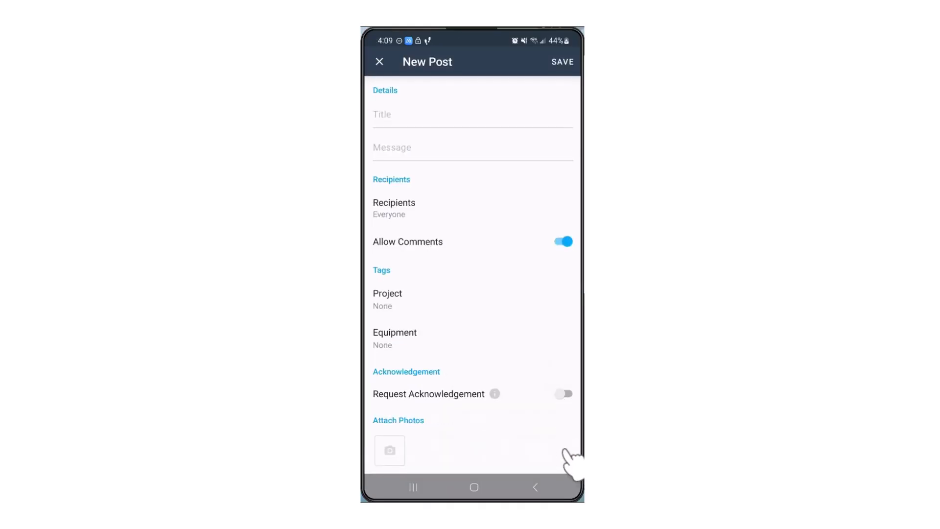
pyautogui.click(472, 114)
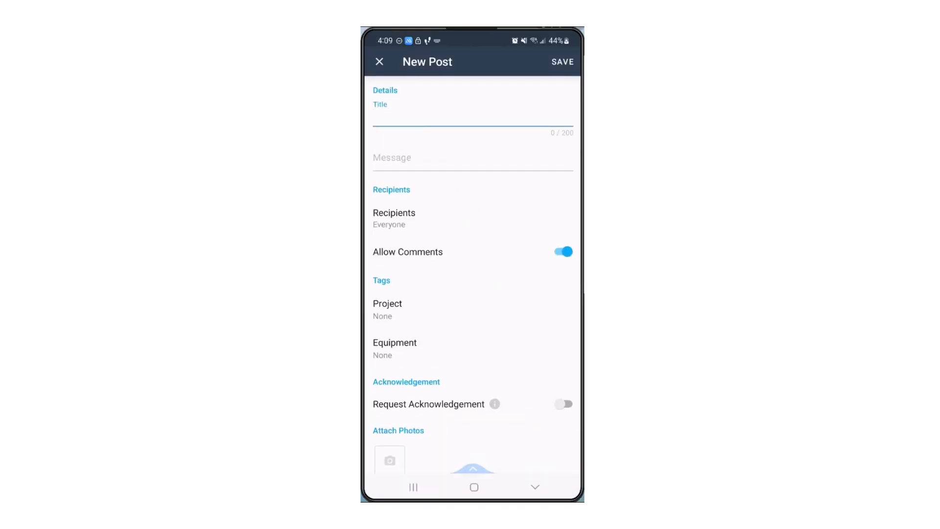
pyautogui.write('Toolbox Topic for Monday')
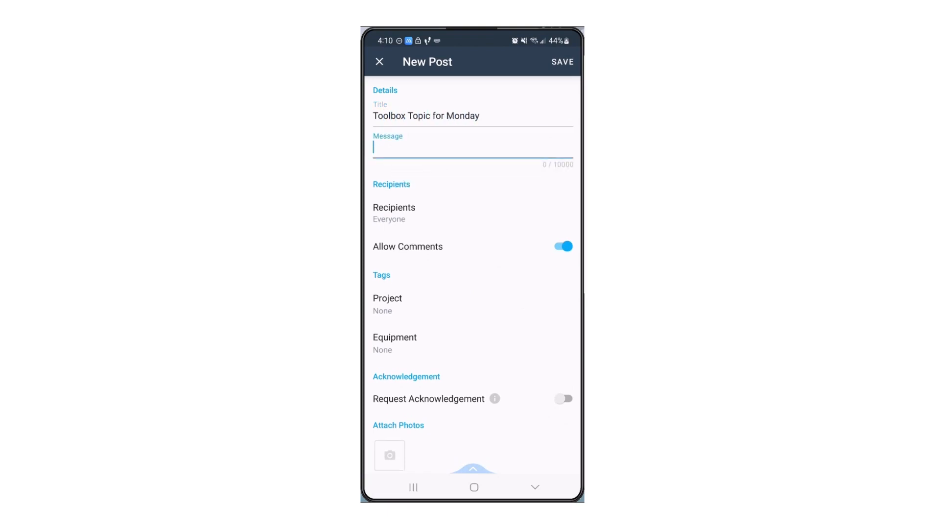
pyautogui.write('Please cover ladder safety with your crew Monday morning. See PDF for information.')
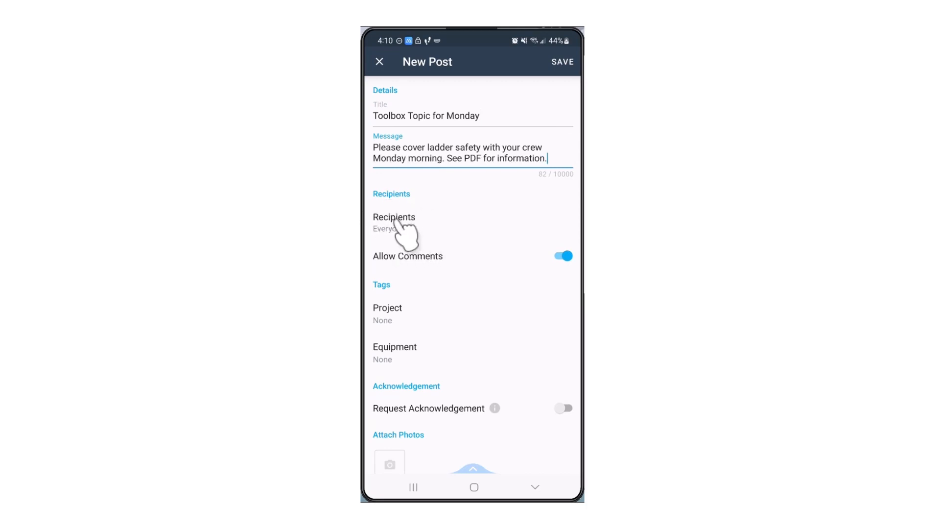
# - Limit the post's recipients to the Supervisor position
pyautogui.click(393, 223)
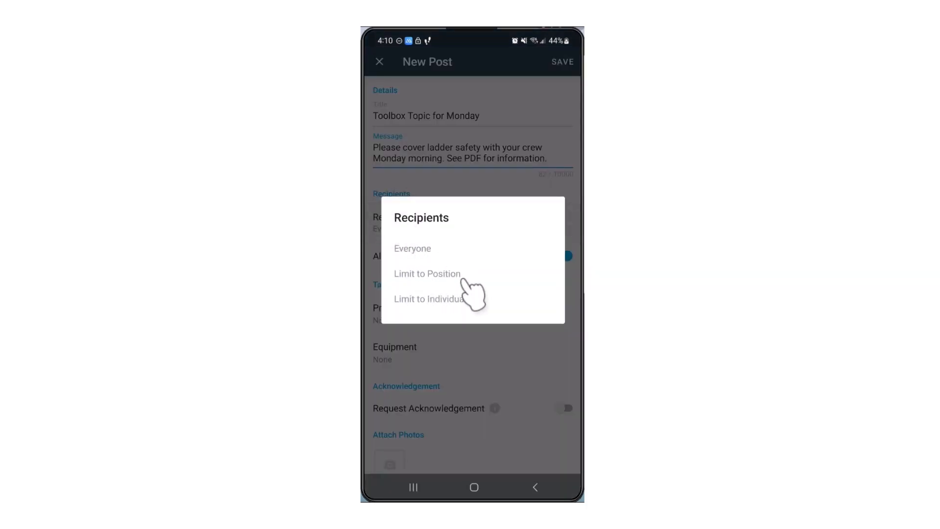
pyautogui.click(427, 274)
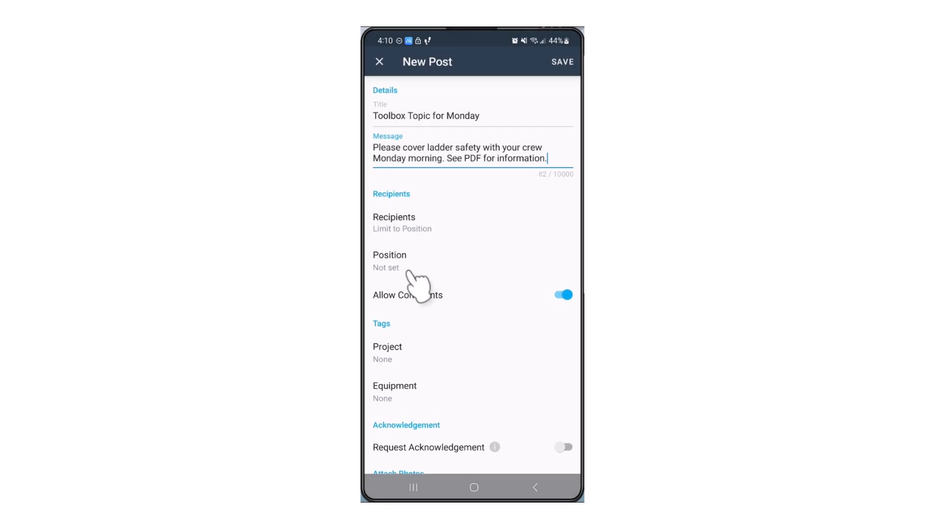
pyautogui.click(389, 260)
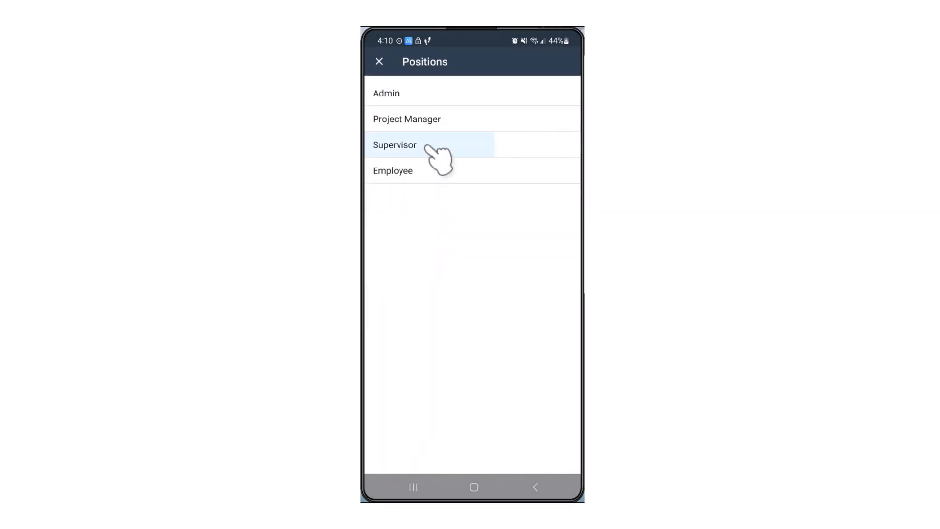
pyautogui.click(392, 145)
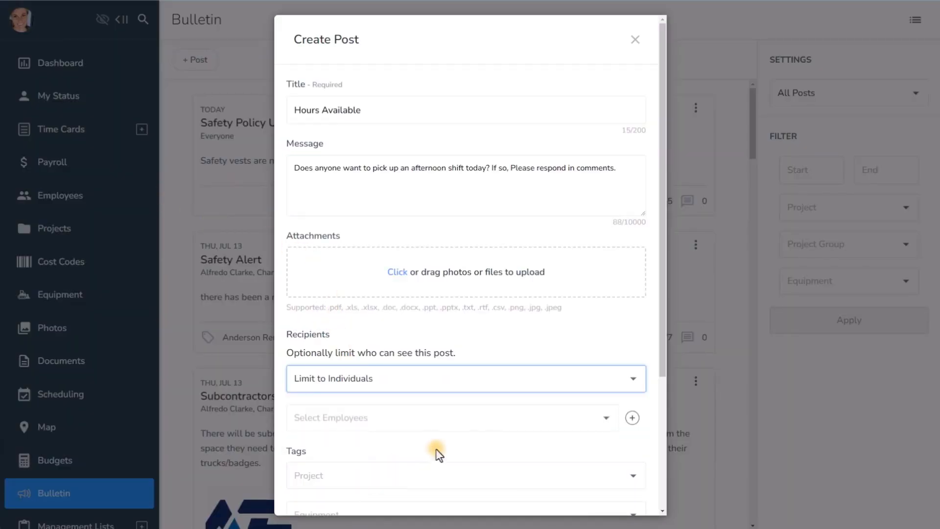
# - Send the Hours Available post to all fifteen clocked-out employees via smart filters
pyautogui.click(632, 417)
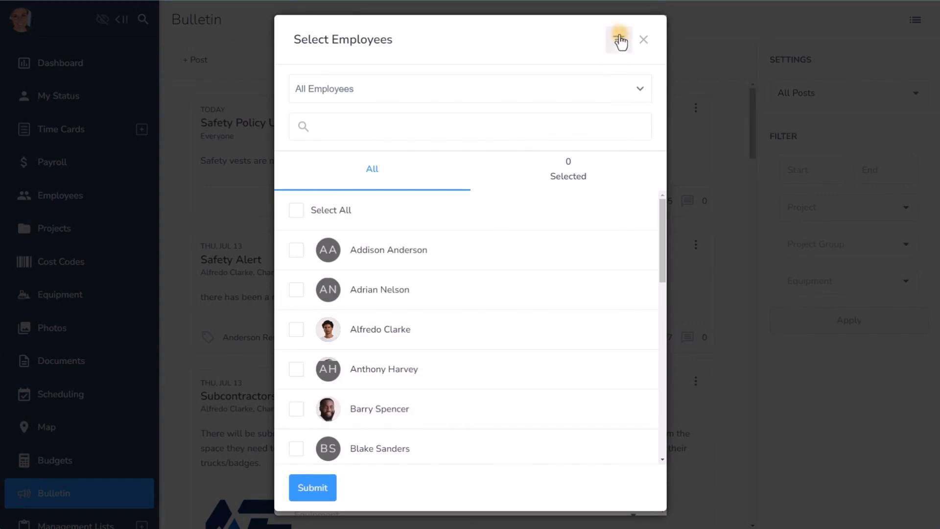
pyautogui.click(619, 39)
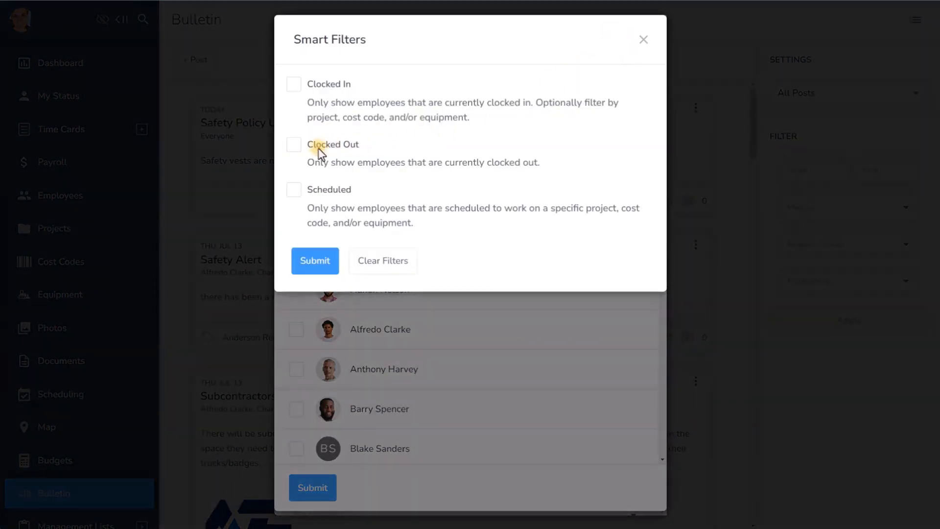
pyautogui.click(294, 144)
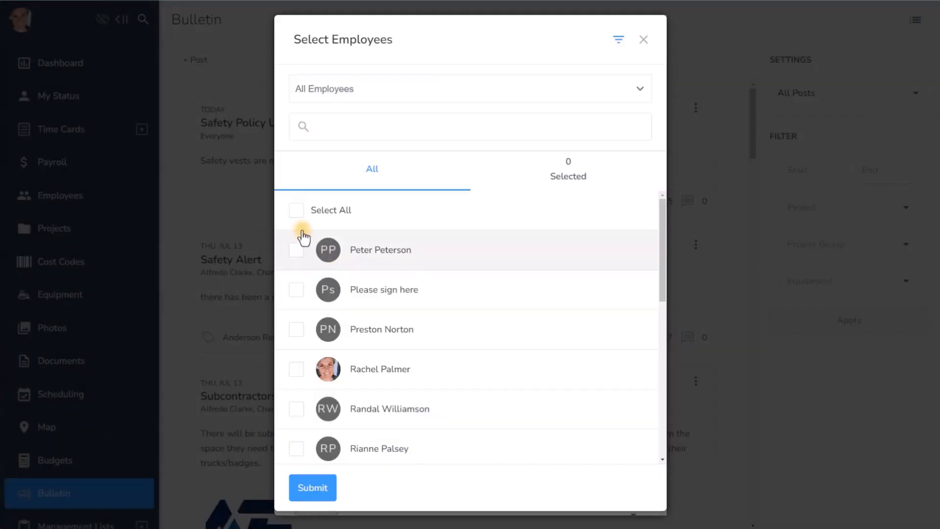
pyautogui.click(312, 487)
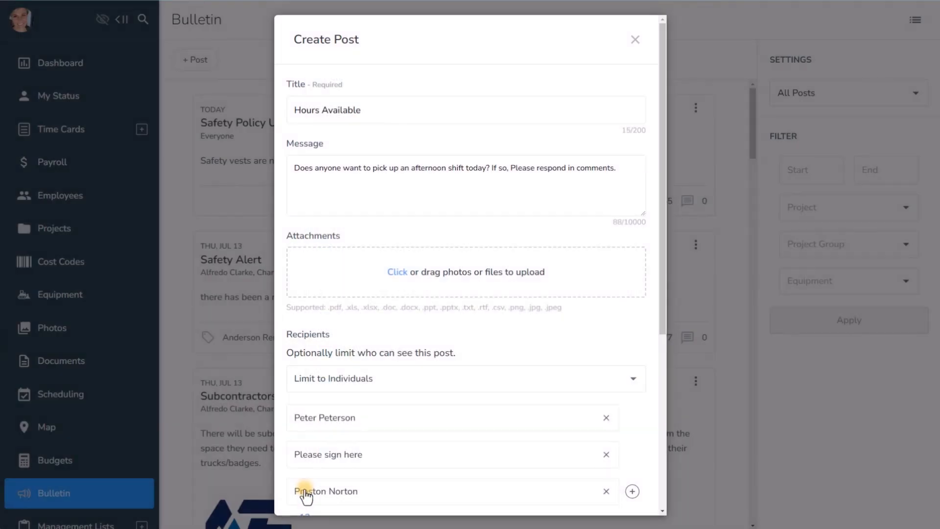
pyautogui.scroll(-3)
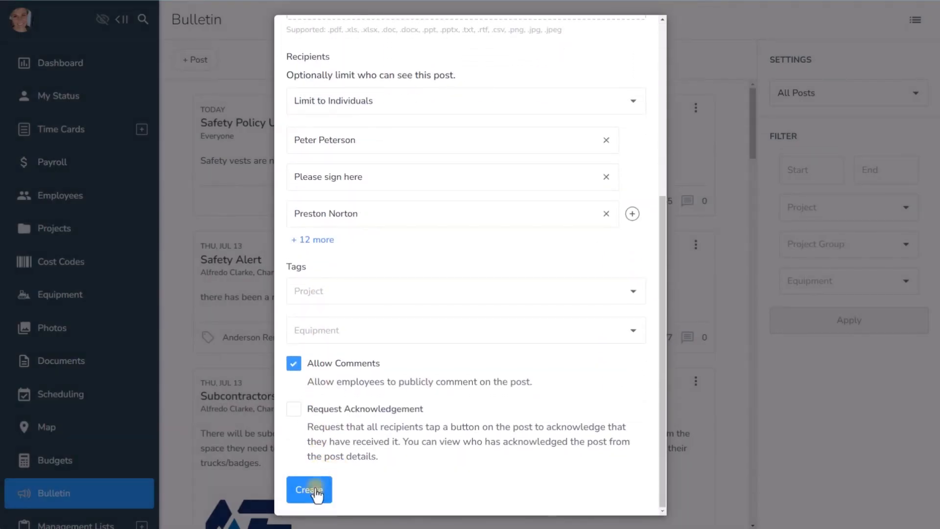
pyautogui.click(309, 489)
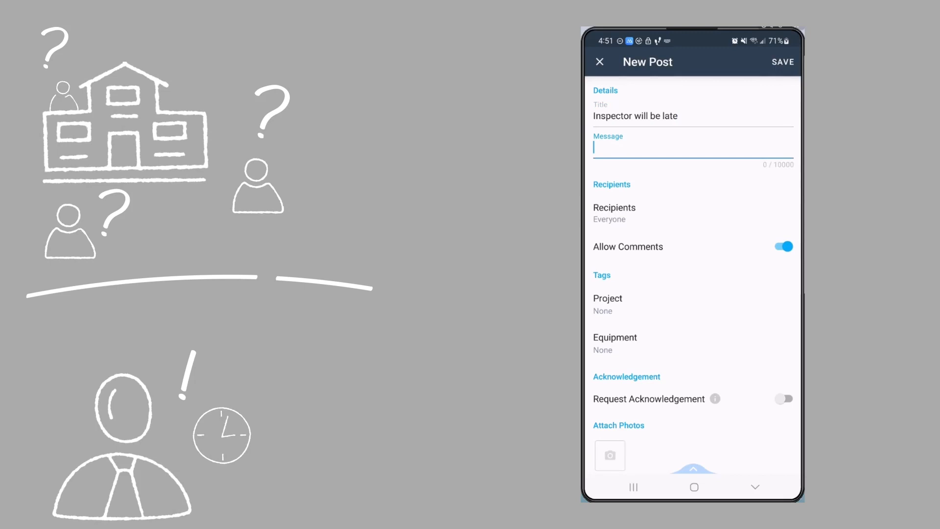
# - Address 'Inspector will be late' to the seven employees clocked in on Anderson Remodel
pyautogui.click(614, 207)
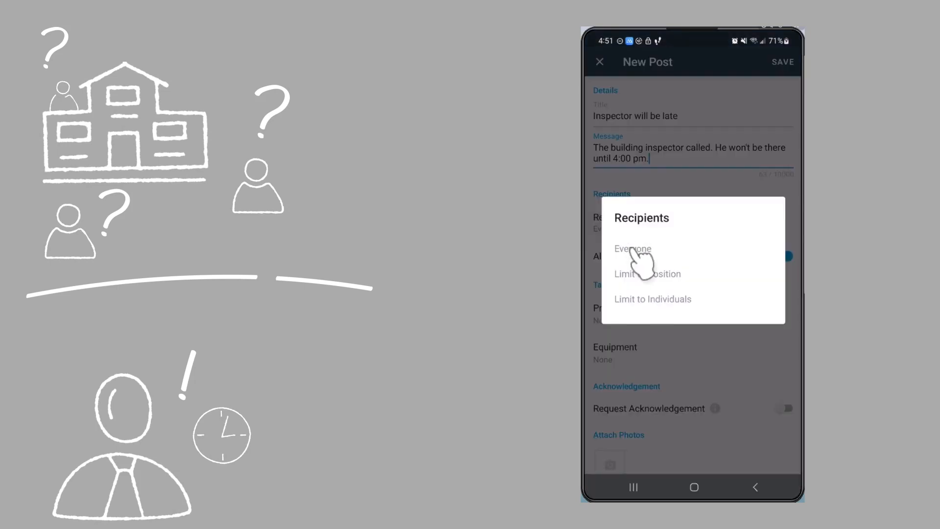
pyautogui.click(652, 298)
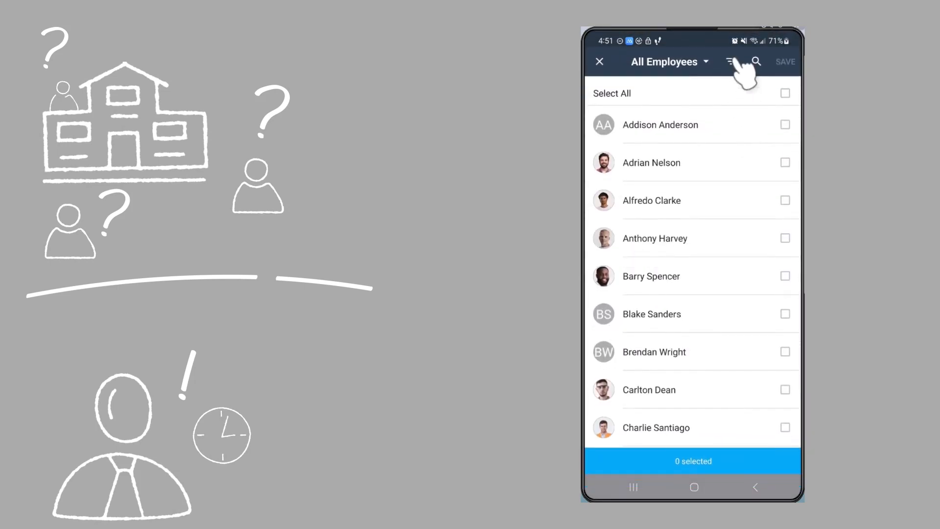
pyautogui.click(730, 61)
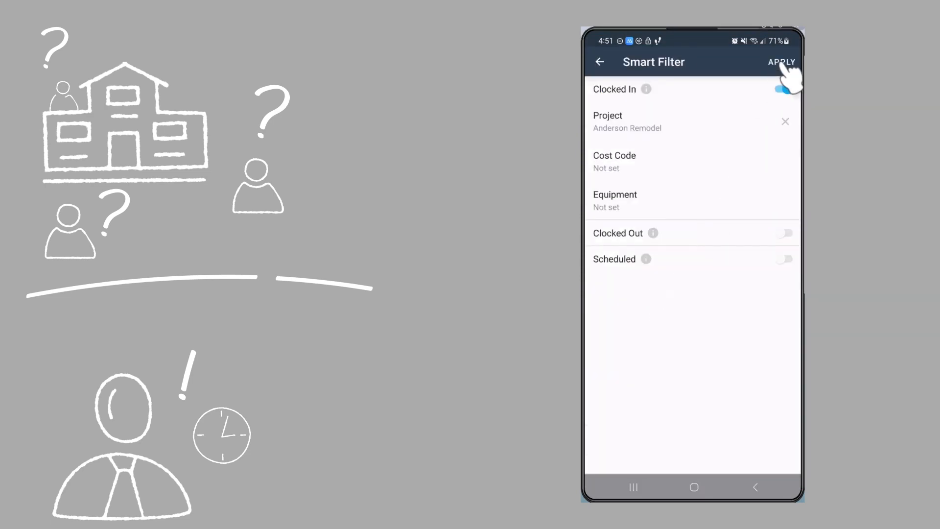
pyautogui.click(782, 62)
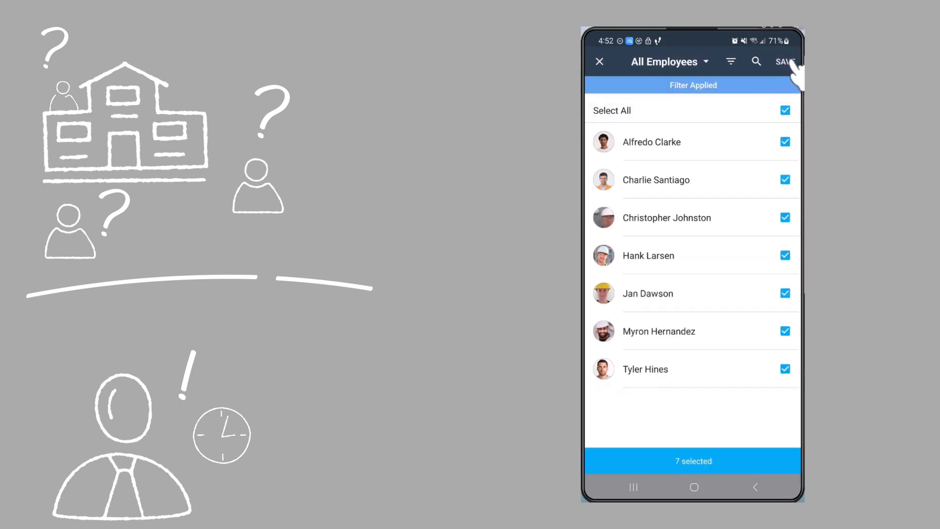
pyautogui.click(785, 61)
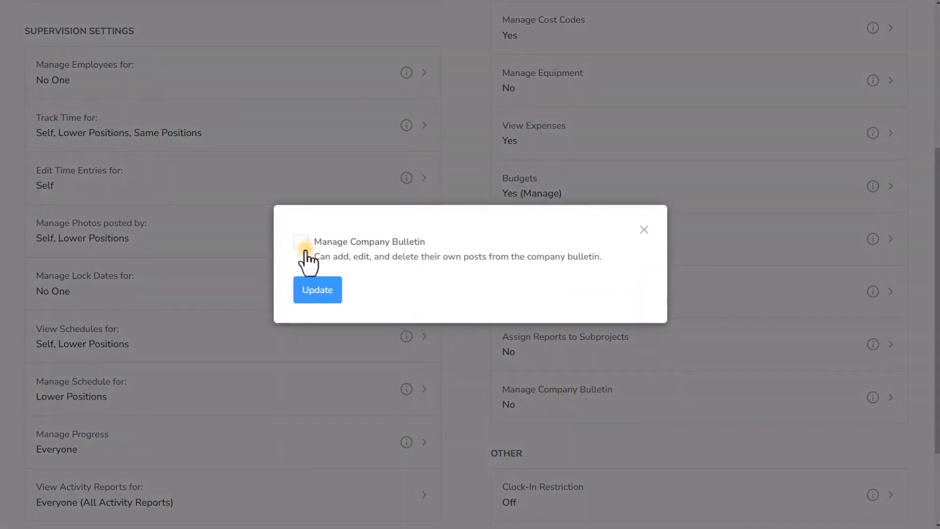
# - Tick the Manage Company Bulletin permission for this position
pyautogui.click(317, 289)
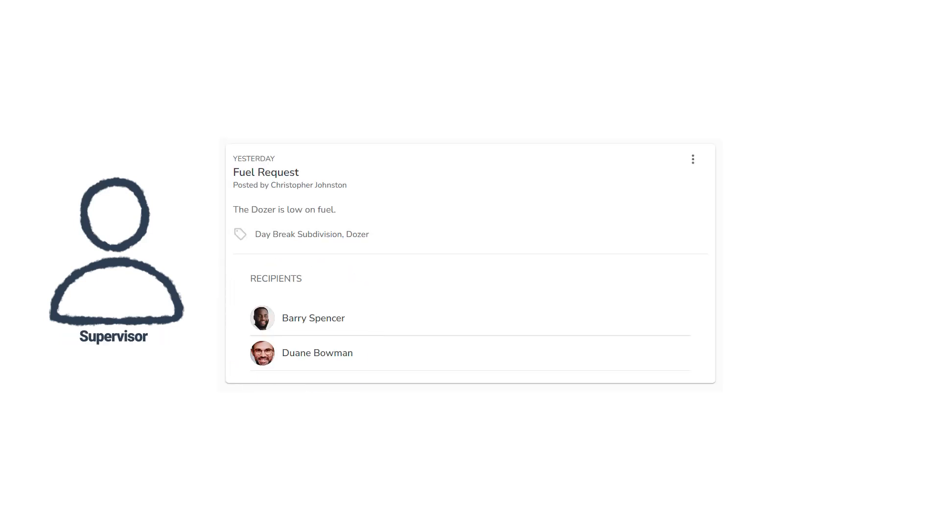
# - Save the low-fuel Dozer Fuel Request post for two individually chosen employees
pyautogui.moveTo(311, 204); pyautogui.dragTo(370, 214)
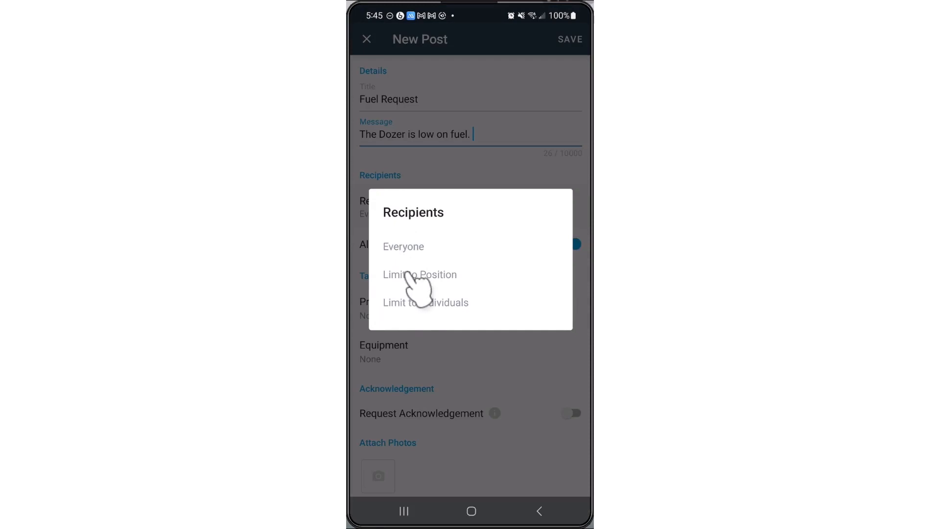
pyautogui.click(426, 302)
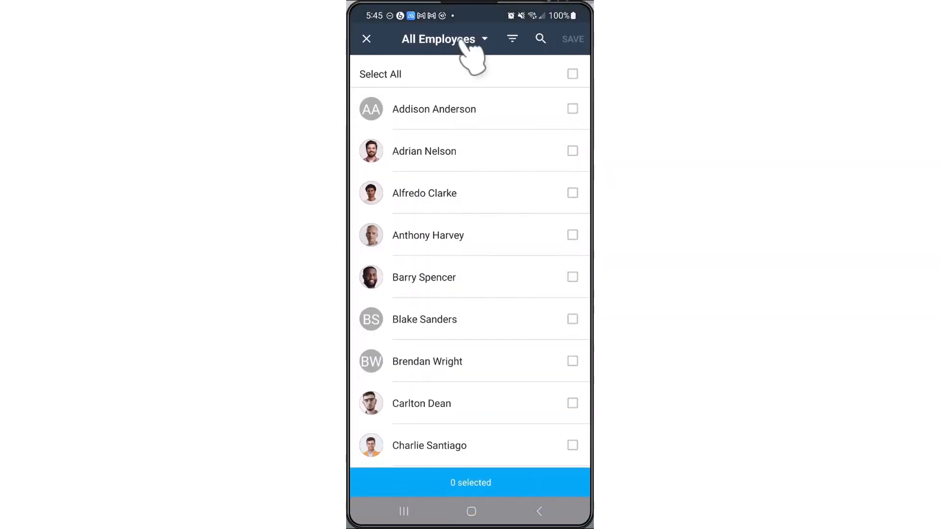
pyautogui.click(442, 38)
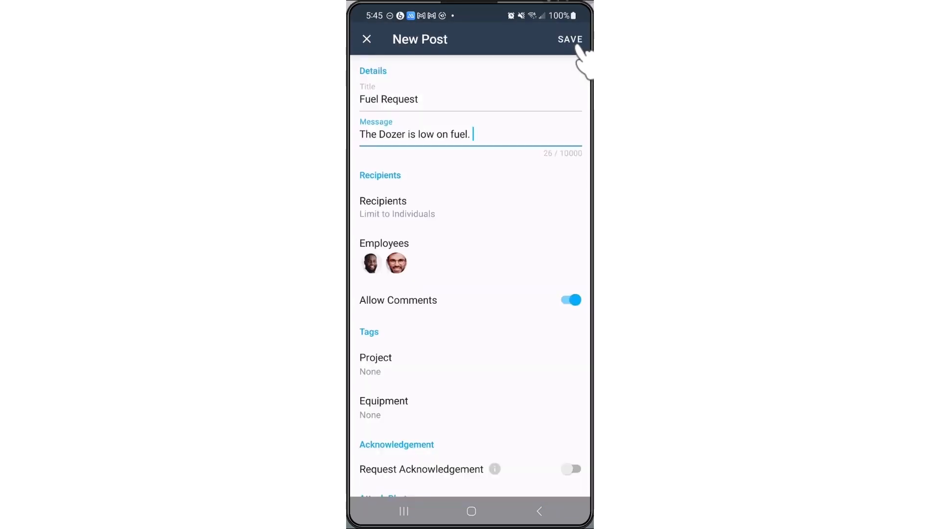
pyautogui.click(568, 39)
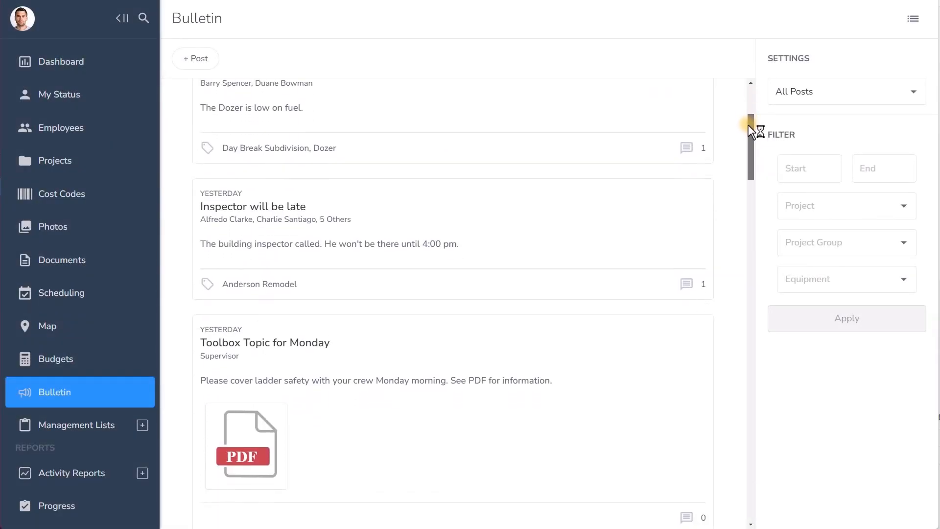
# - Filter the bulletin by project Bakerfield Sports Complex
pyautogui.scroll(-3)
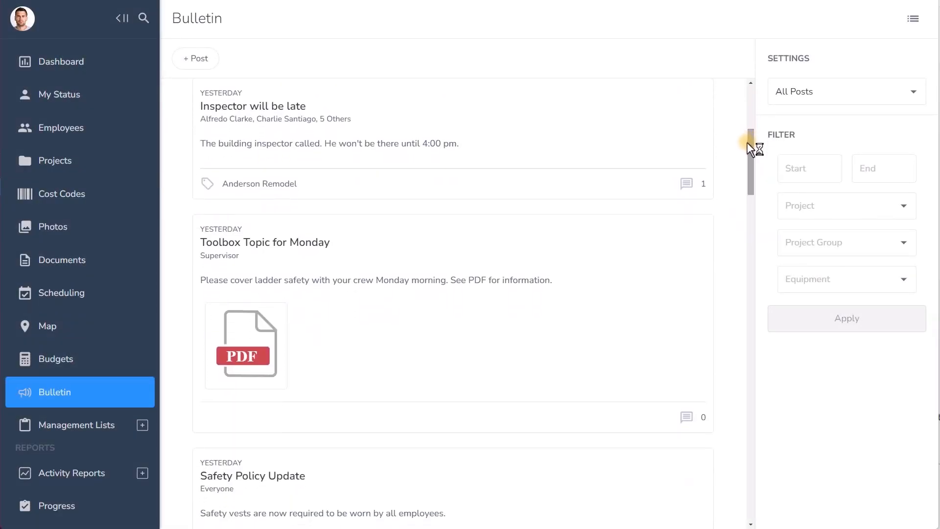
pyautogui.click(846, 205)
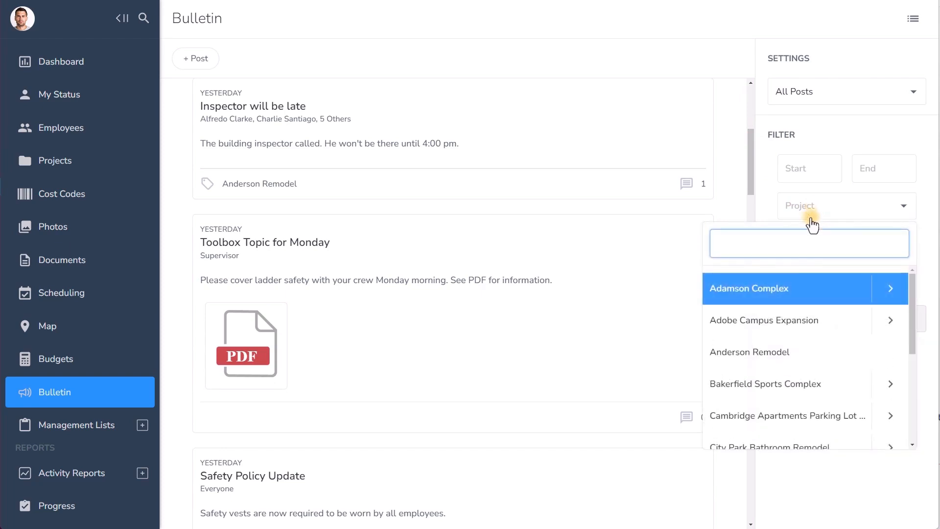
pyautogui.click(765, 384)
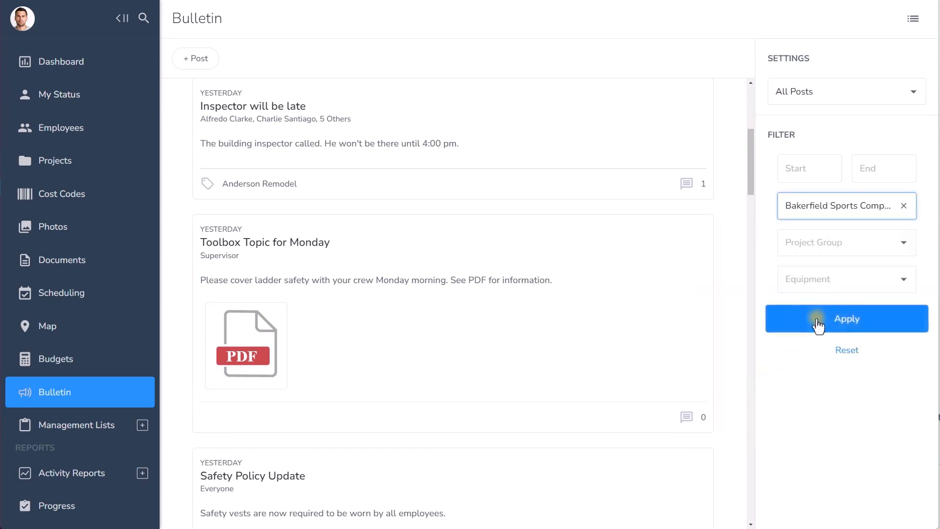
pyautogui.click(820, 319)
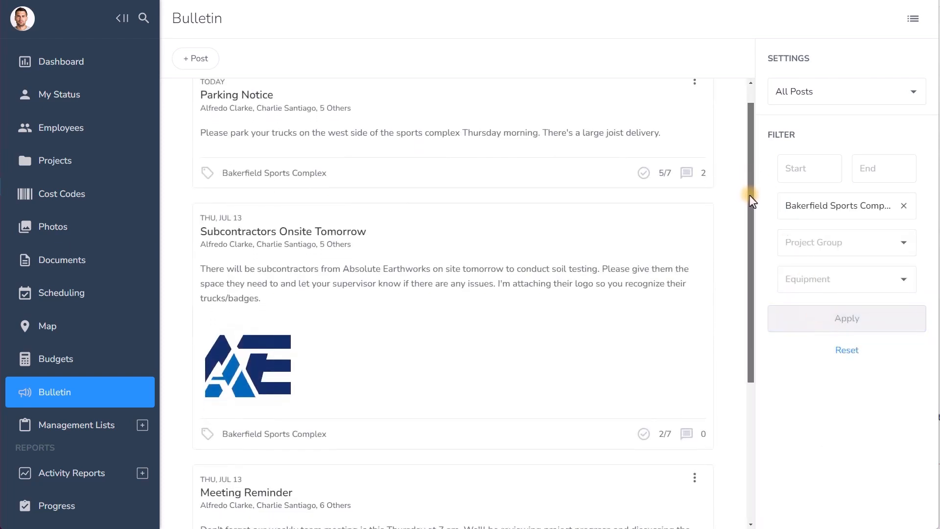
pyautogui.scroll(-3)
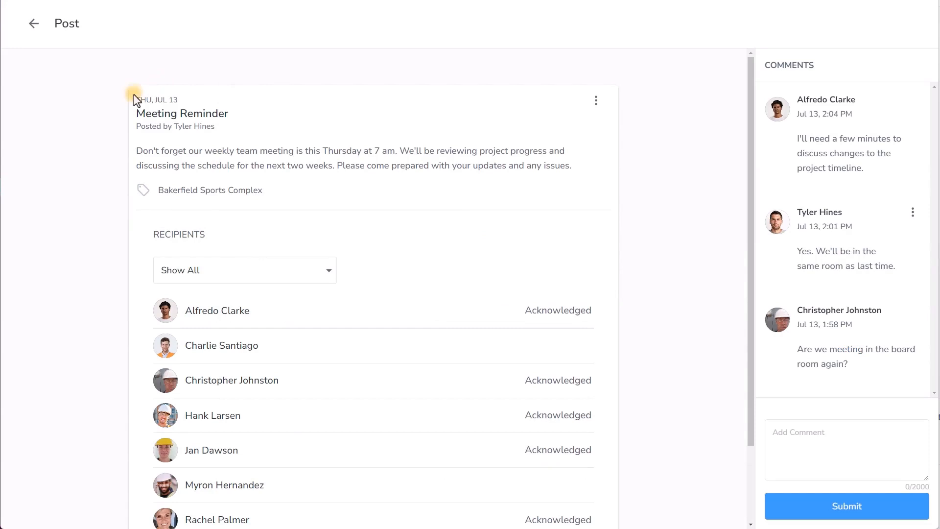
pyautogui.moveTo(157, 260)
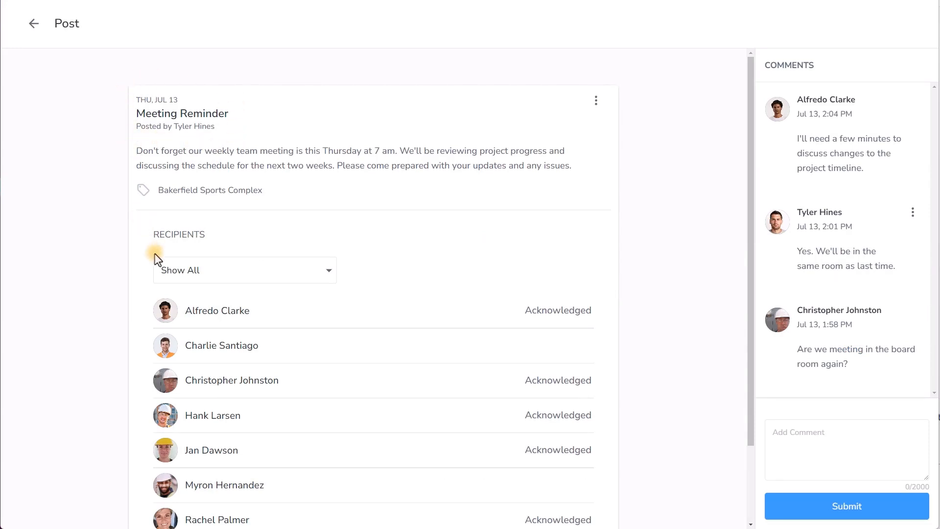
# - Show Meeting Reminder recipients who have not acknowledged, then return to the Bulletin
pyautogui.scroll(-3)
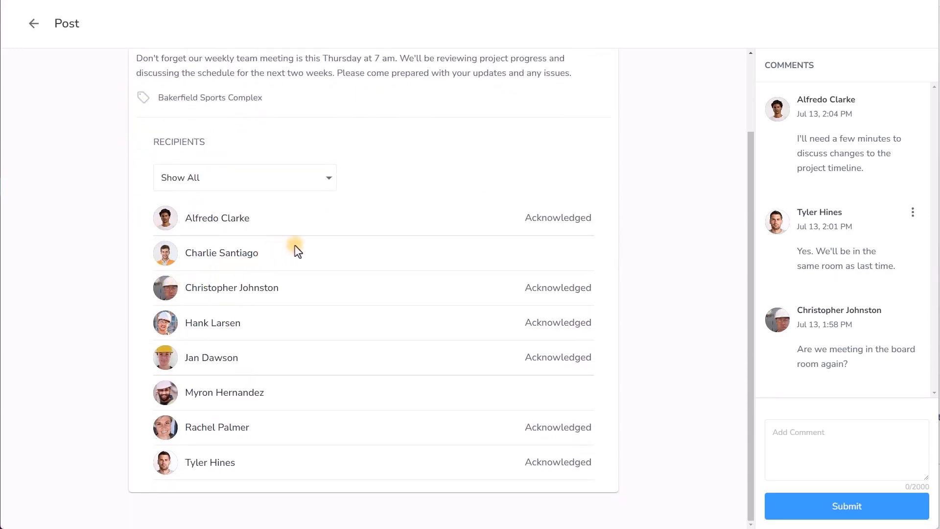
pyautogui.click(245, 177)
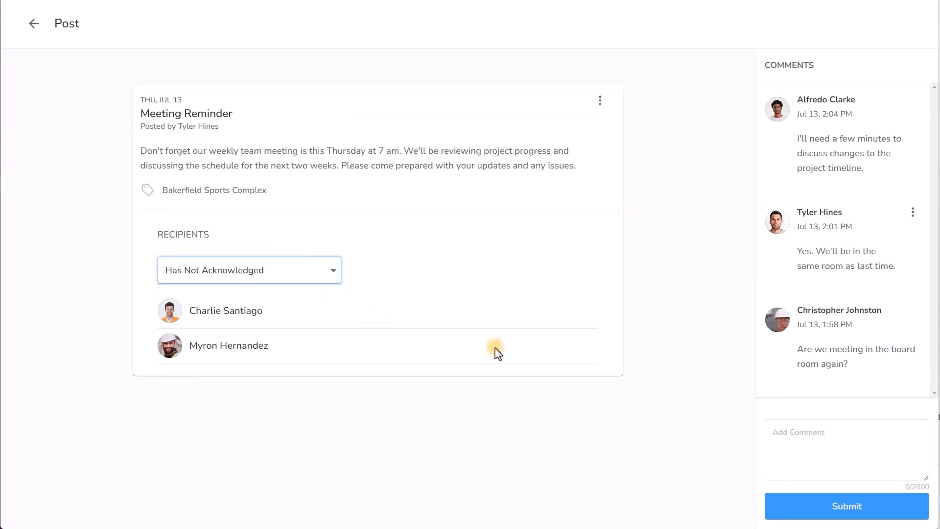
pyautogui.moveTo(826, 51)
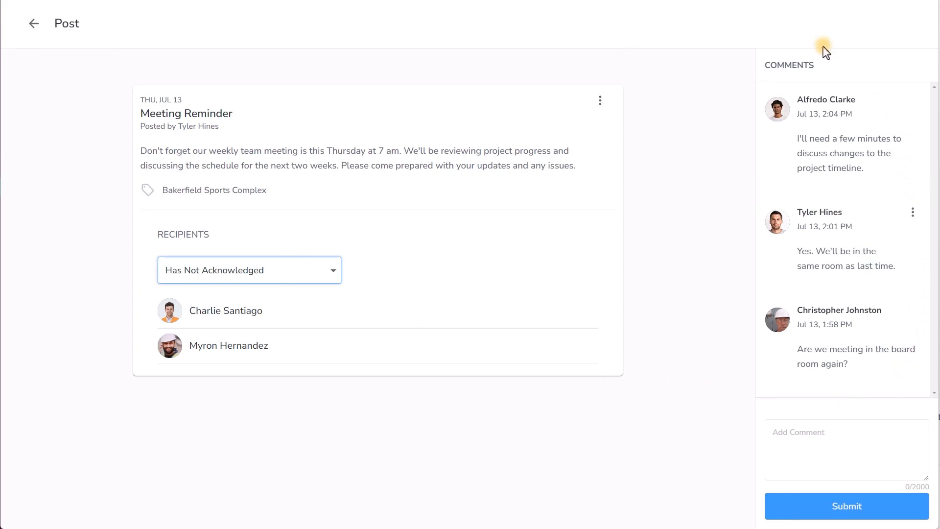
pyautogui.moveTo(870, 390)
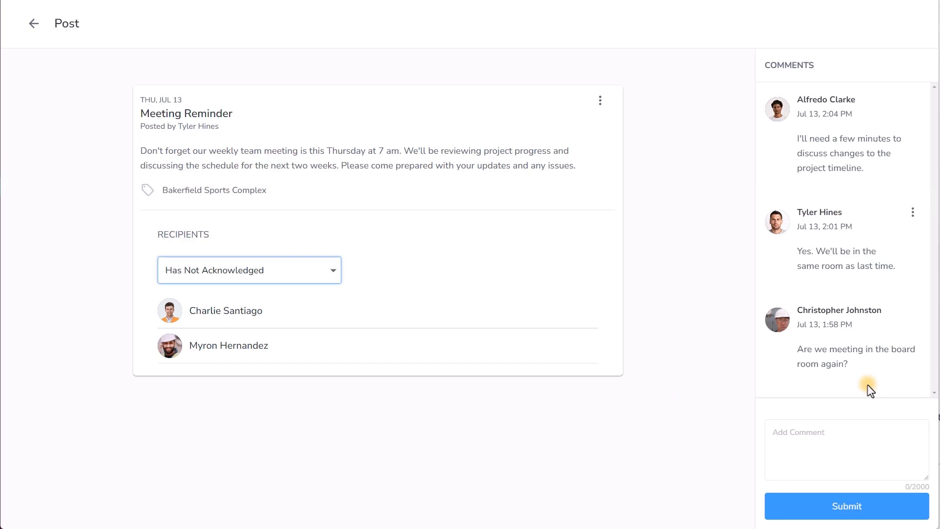
pyautogui.click(34, 23)
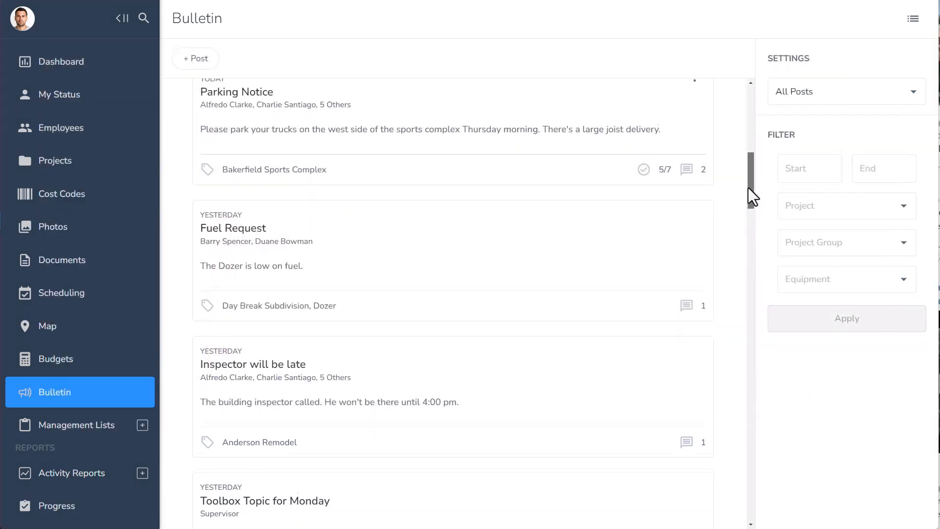
# - Scroll through the full unfiltered post list, with '2 USER/MONTH' entered at the end
pyautogui.scroll(-3)
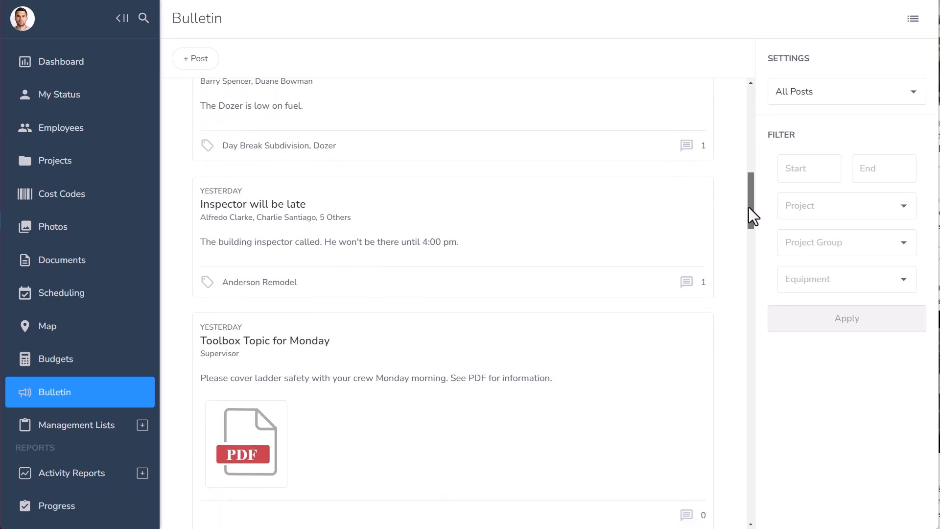
pyautogui.scroll(-3)
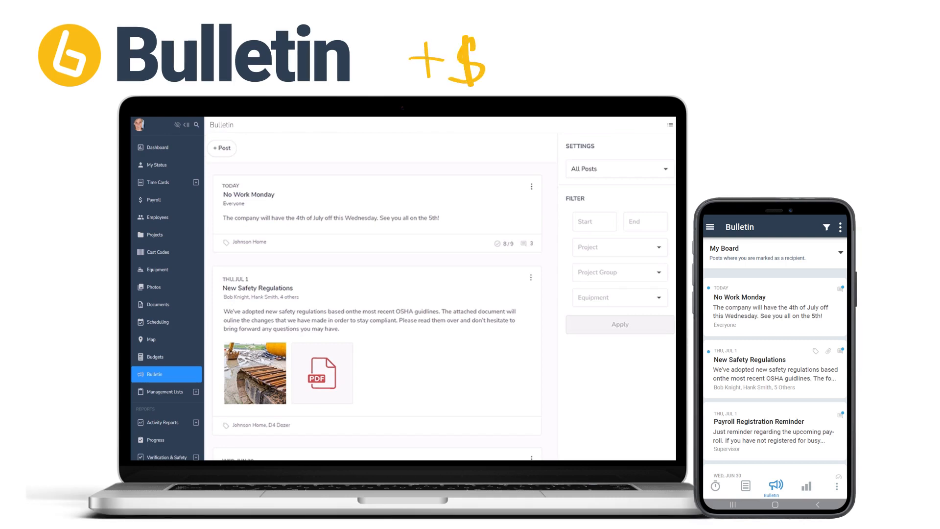
pyautogui.write('2 USER/MONTH')
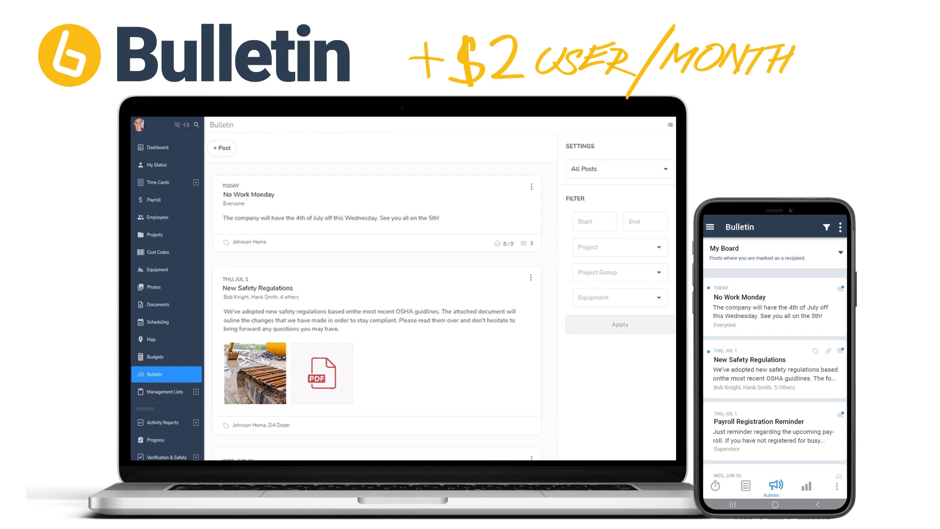